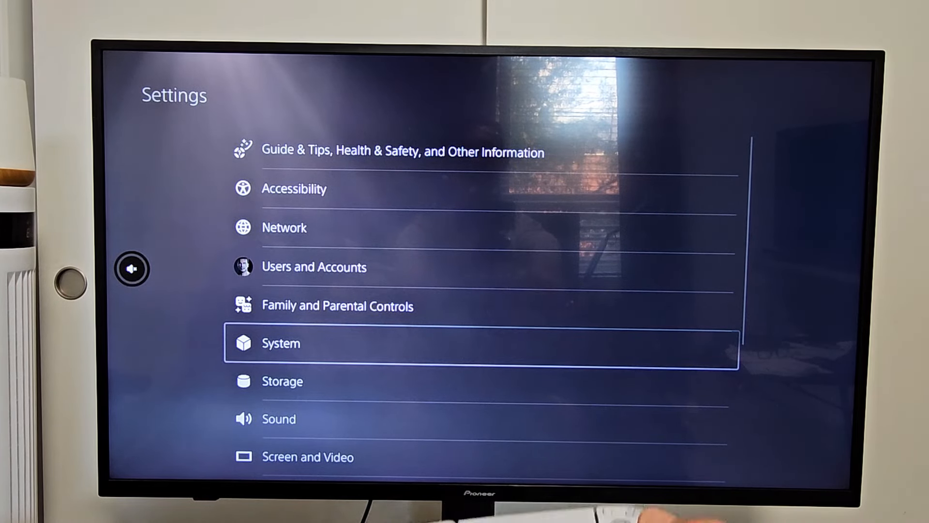
# Enter the System section from the Settings list, landing on its HDMI options.
pyautogui.click(281, 343)
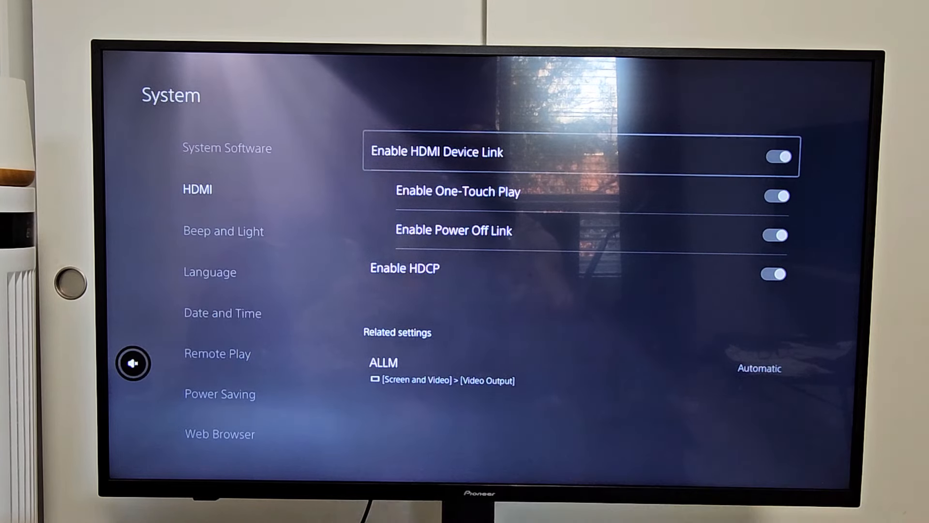
# Toggle Enable HDMI Device Link off and back on, leaving One-Touch Play and Power Off Link enabled.
pyautogui.click(775, 156)
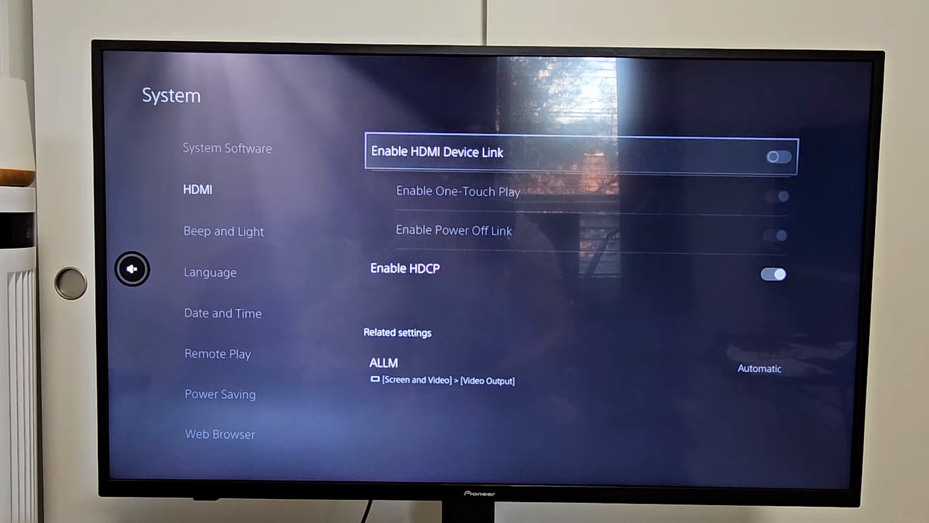
pyautogui.click(772, 156)
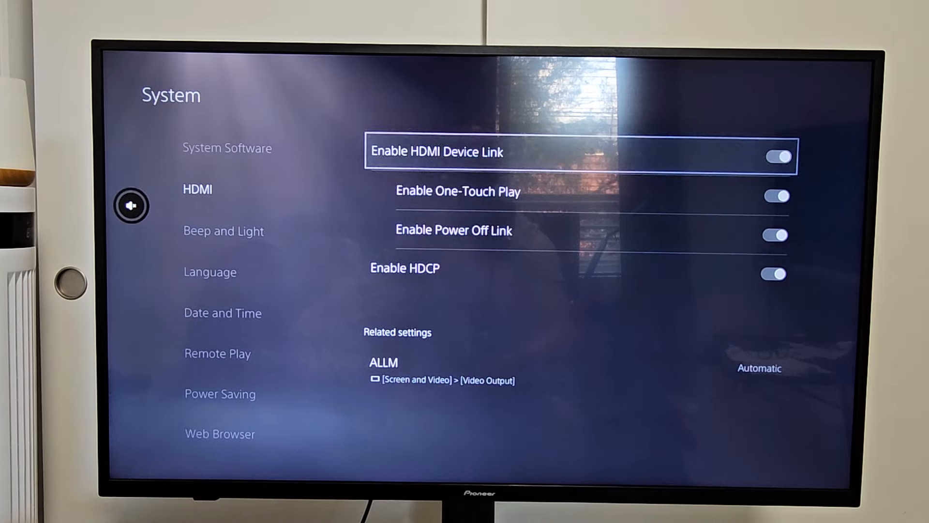